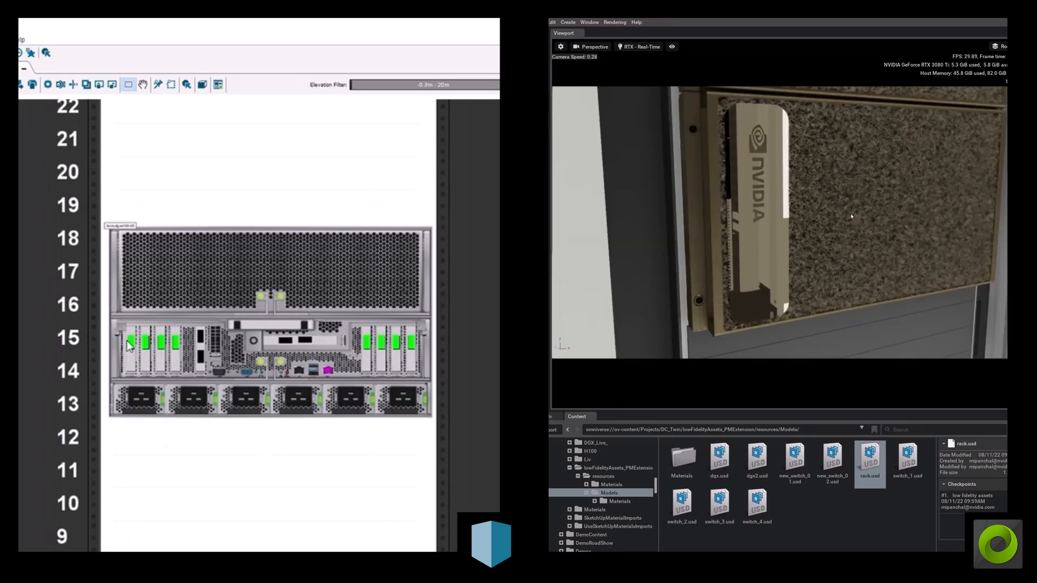
click(852, 217)
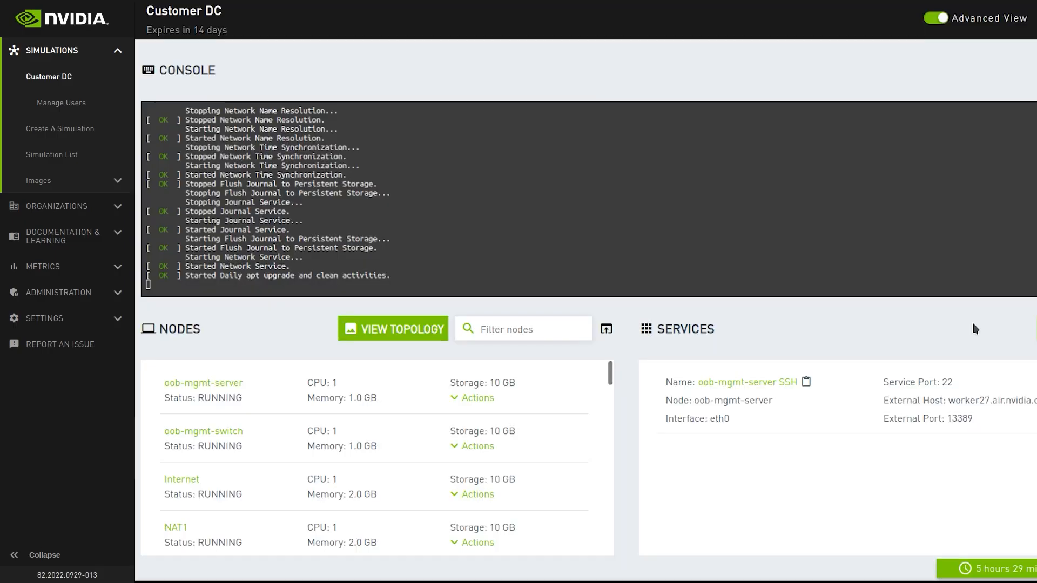
scroll(down, 3)
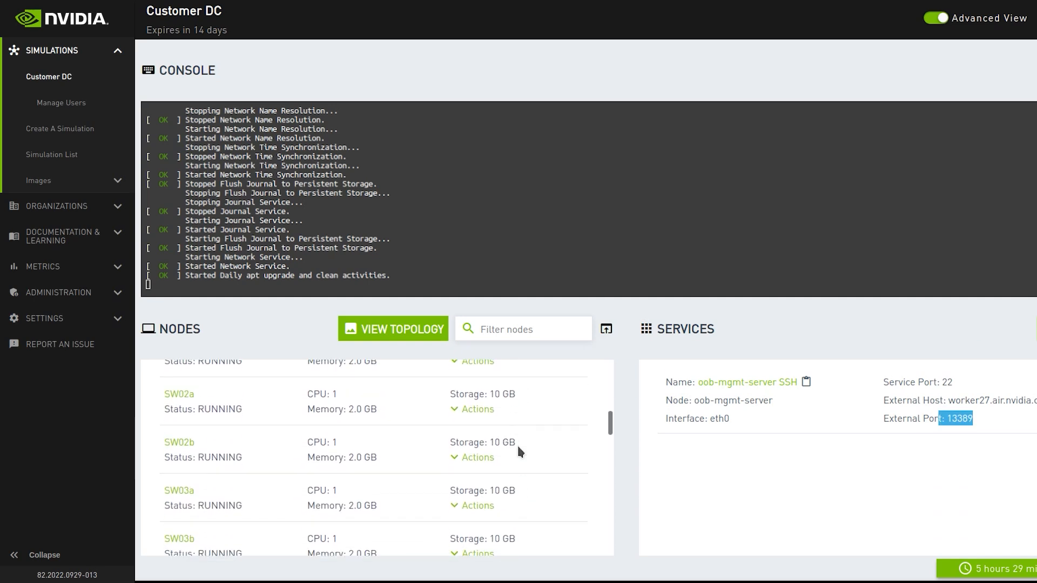